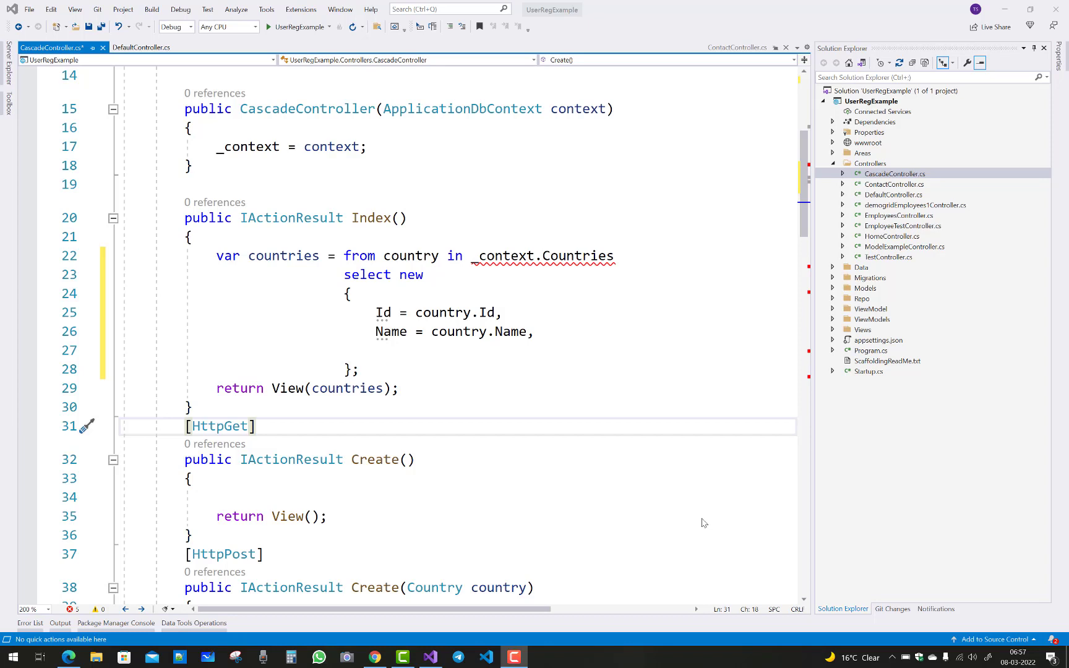
mouse_move(583, 257)
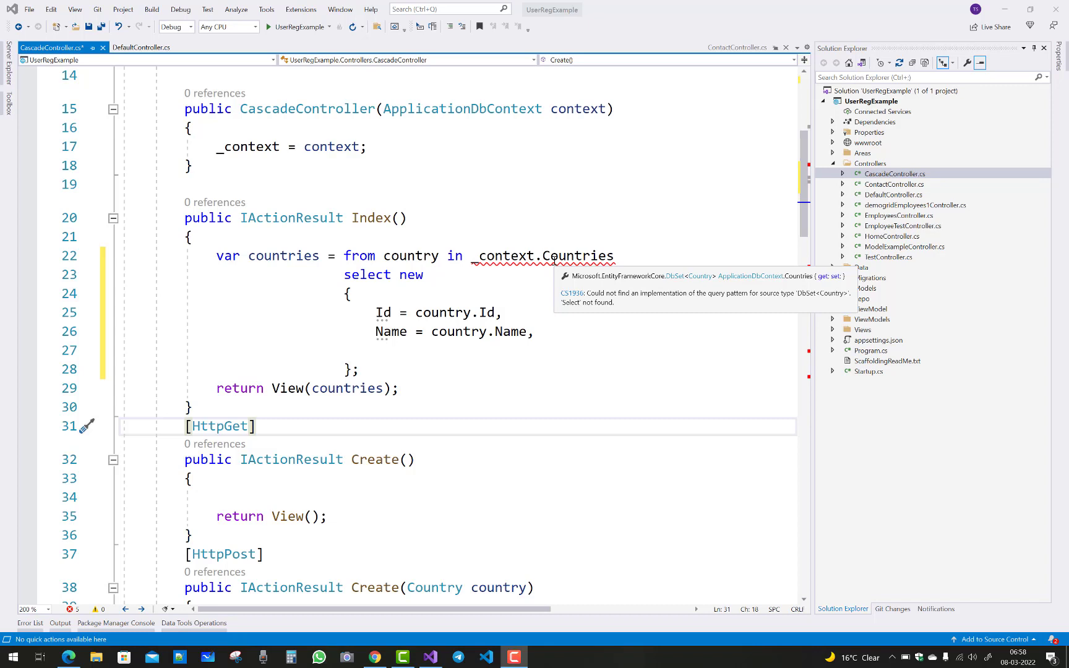
mouse_move(523, 290)
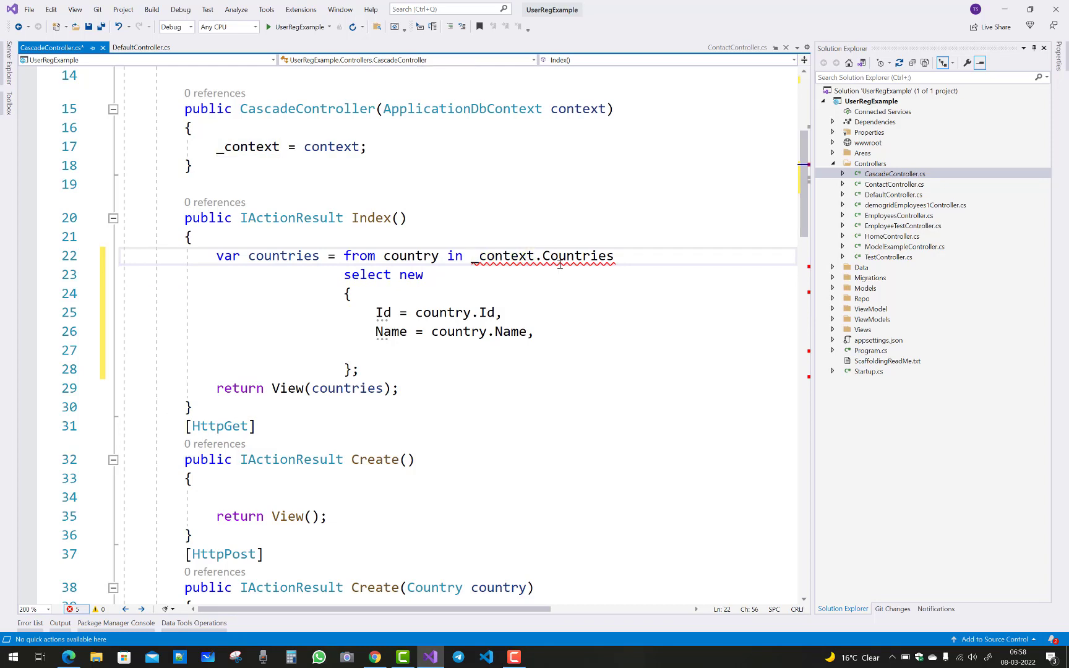
mouse_move(579, 256)
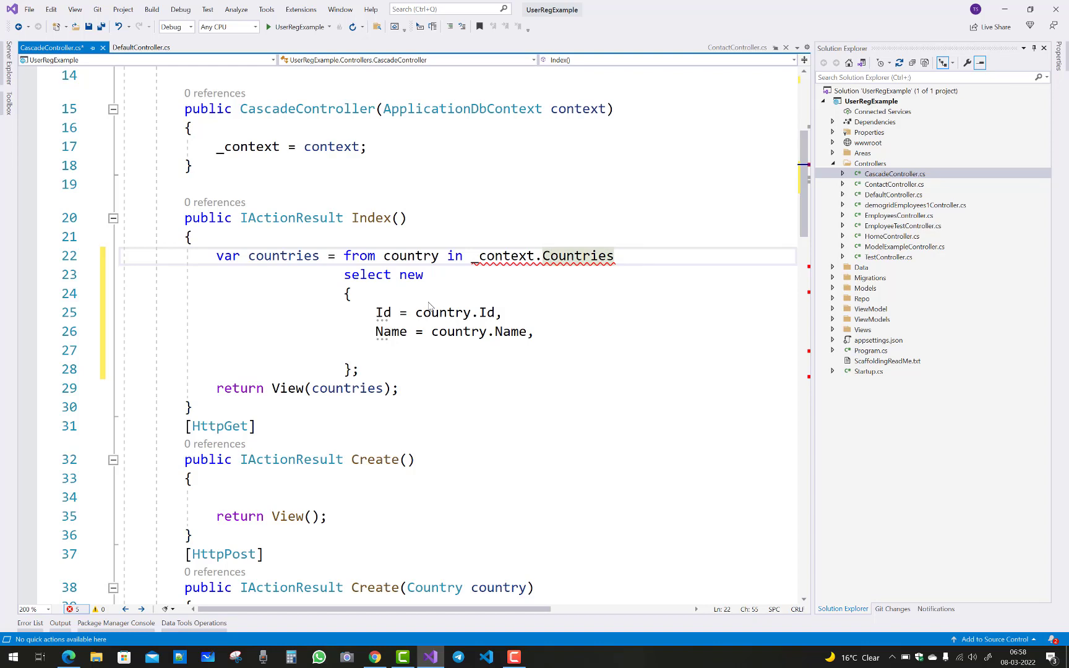
mouse_move(504, 256)
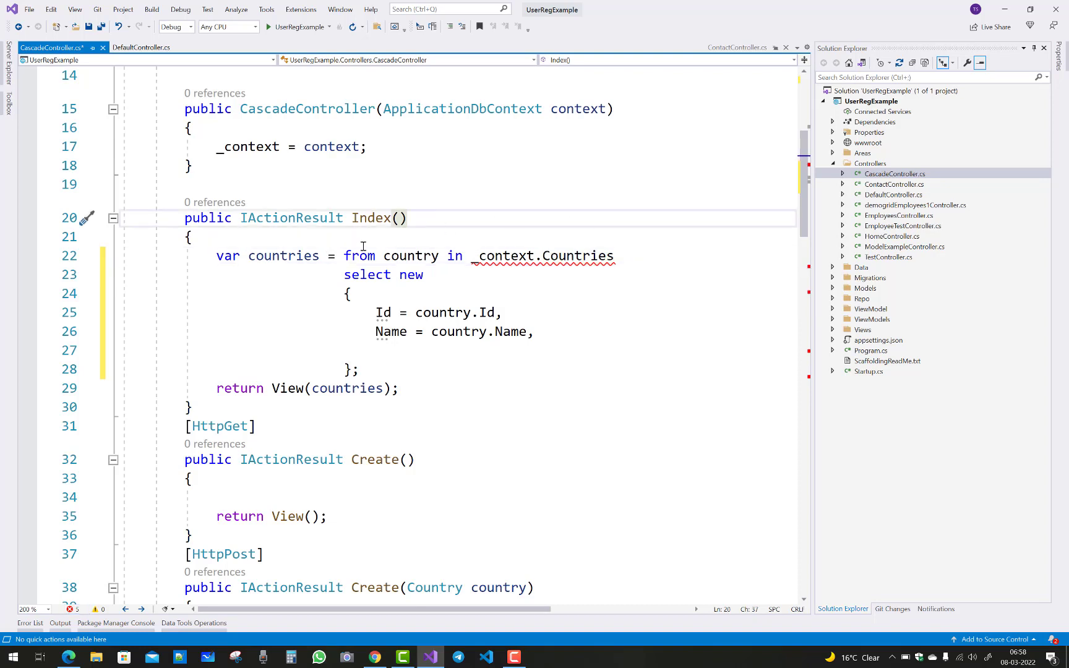
Insert 'using System.Linq;' on the blank line 2 among the file's using directives
drag(344, 256, 359, 370)
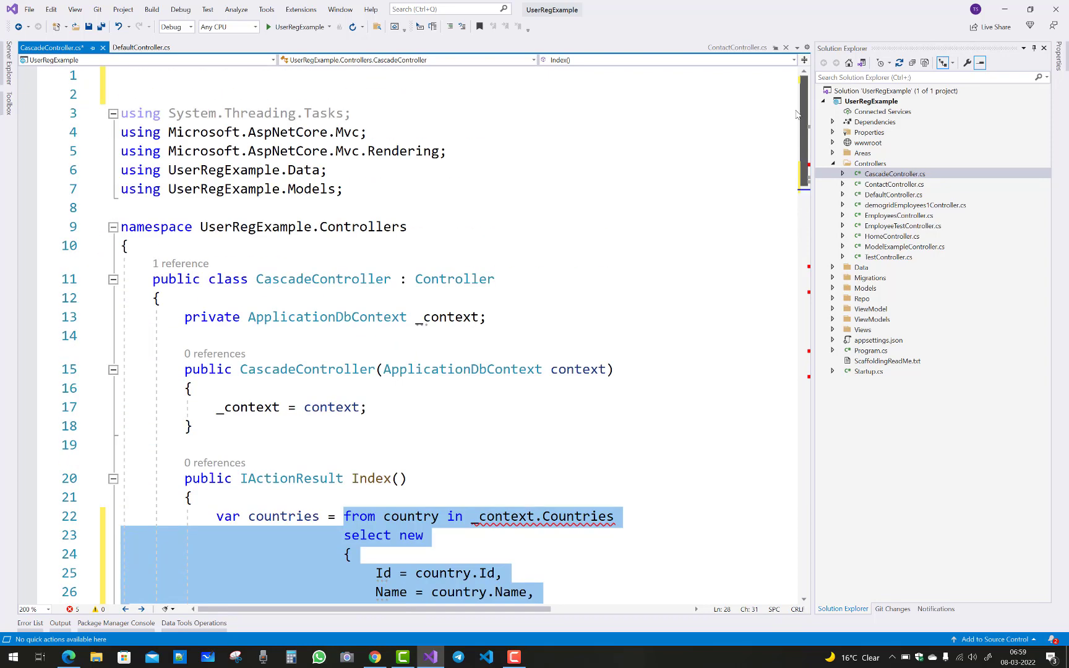
click(122, 94)
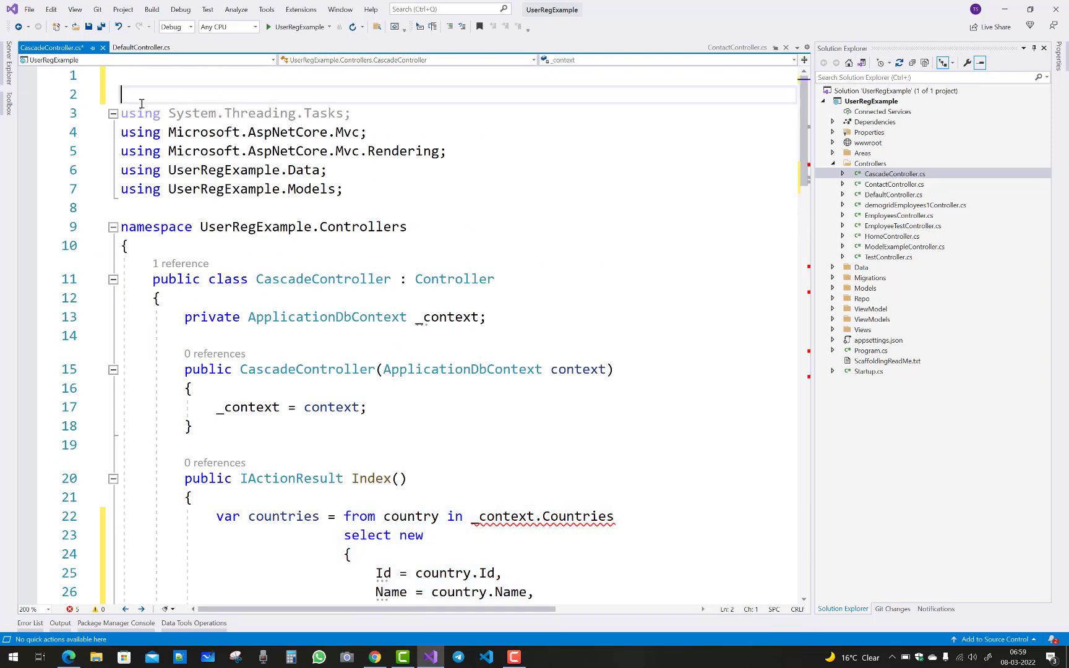
text(using)
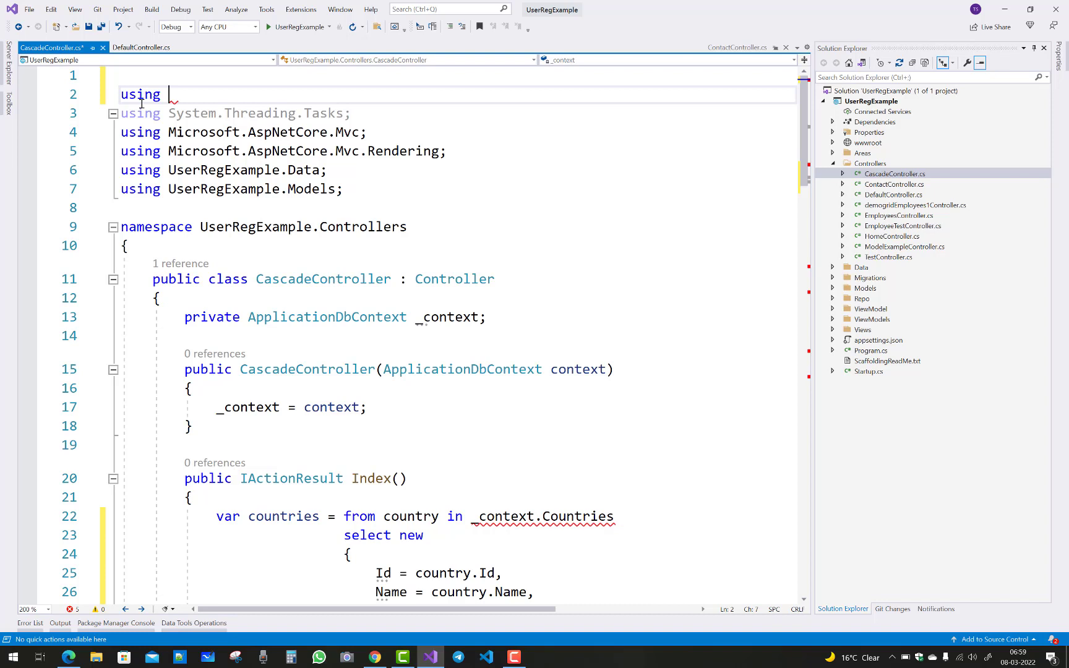
text(System.)
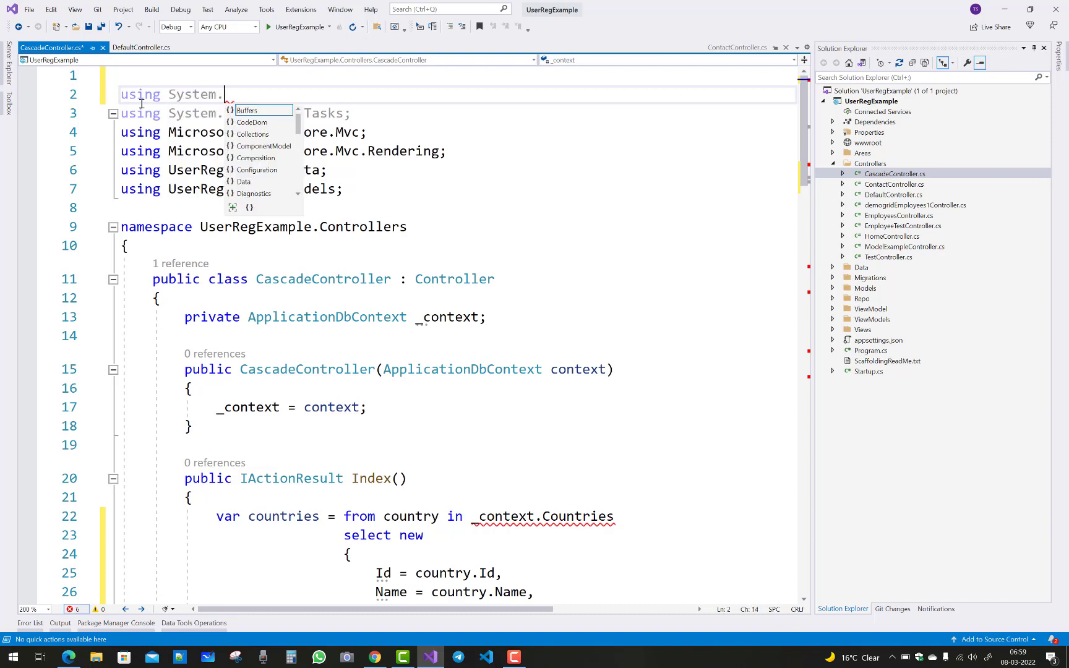
text(Linq)
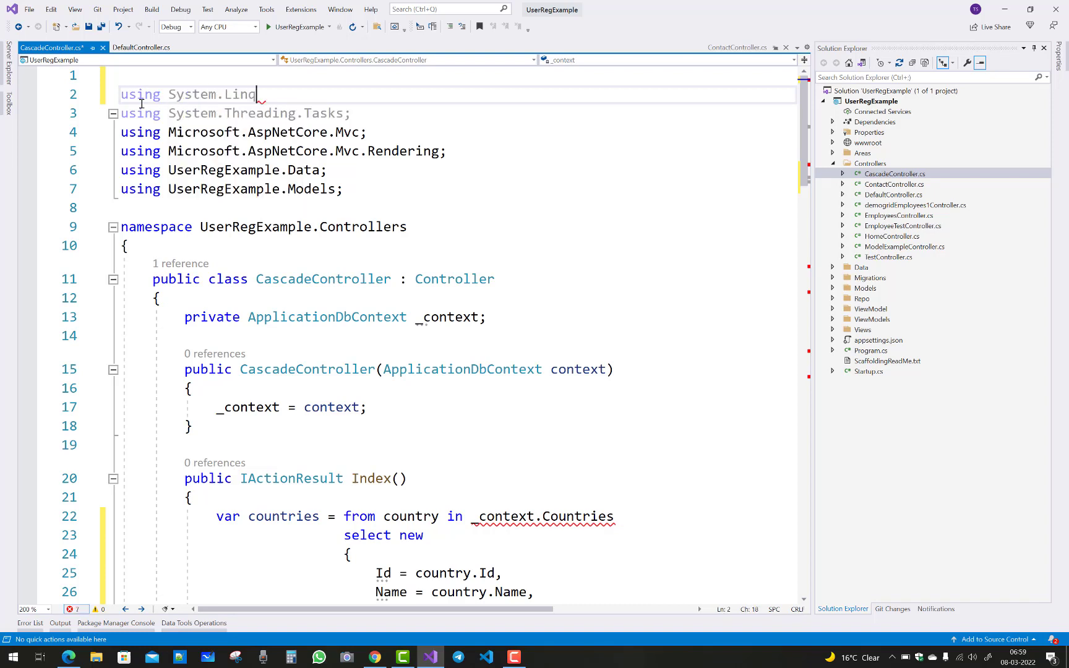
text(;)
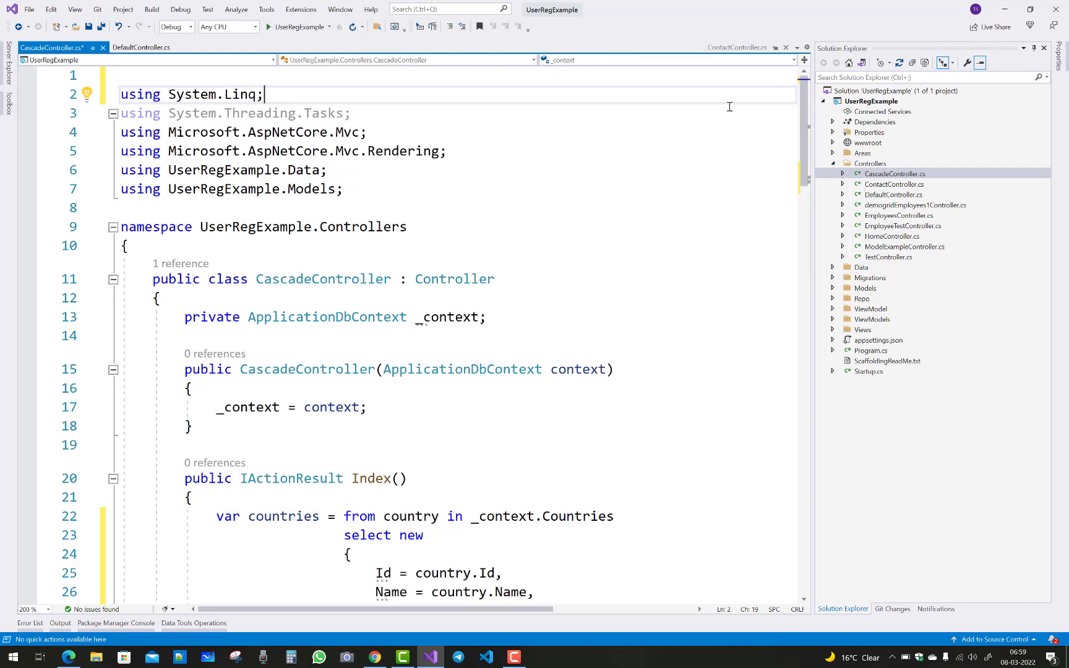
scroll(down, 3)
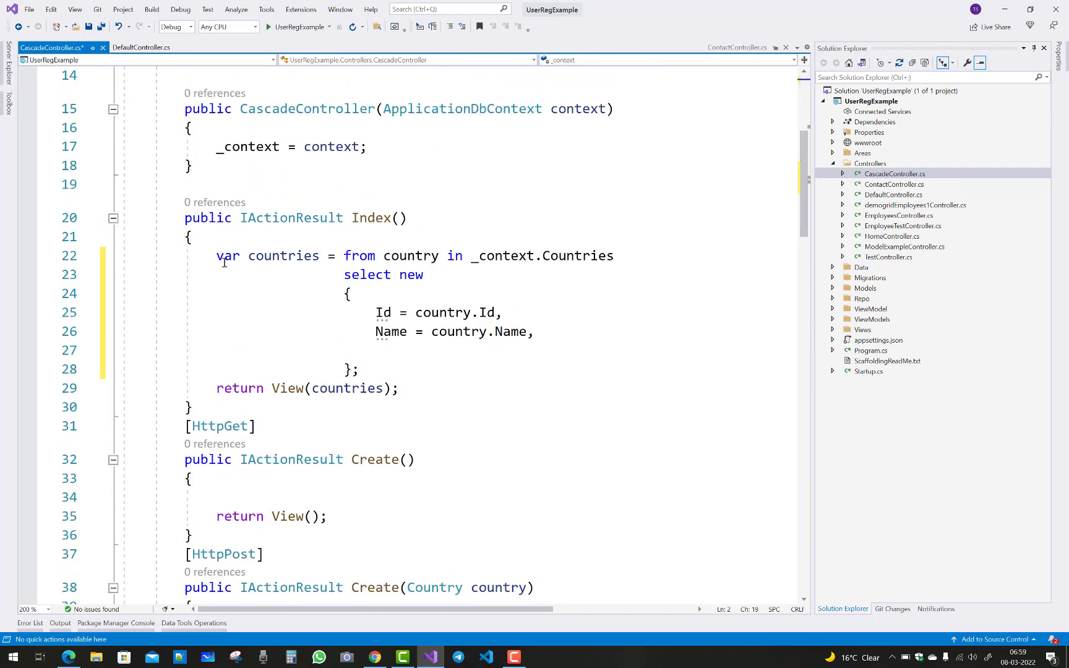
Select the Index action's countries LINQ query, now compiling without the CS1936 squiggle
drag(215, 256, 358, 370)
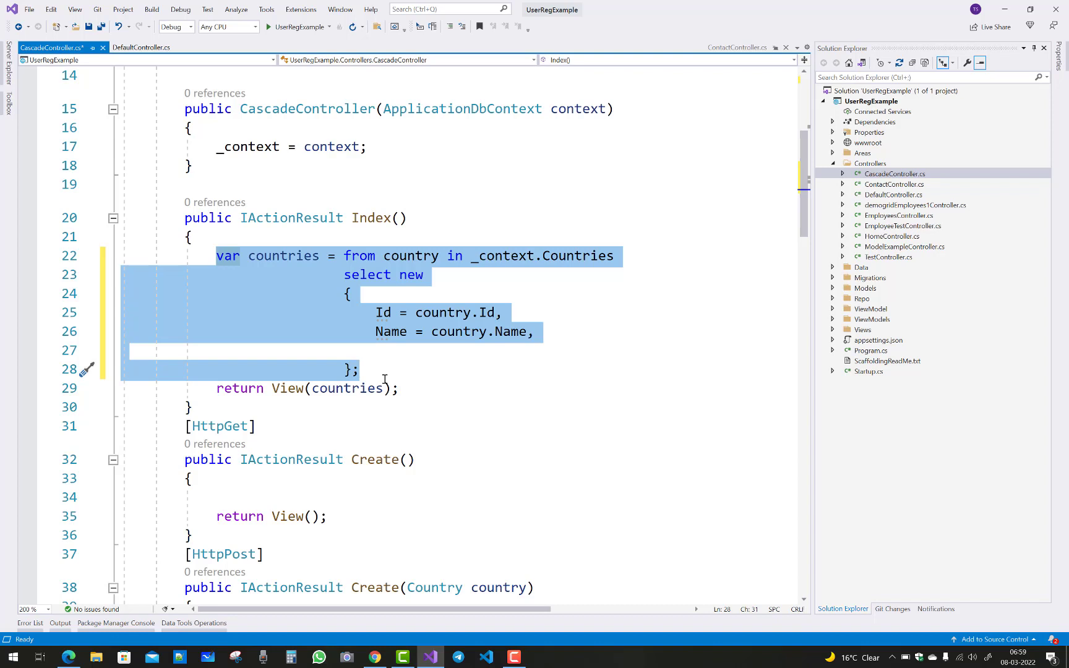
click(360, 369)
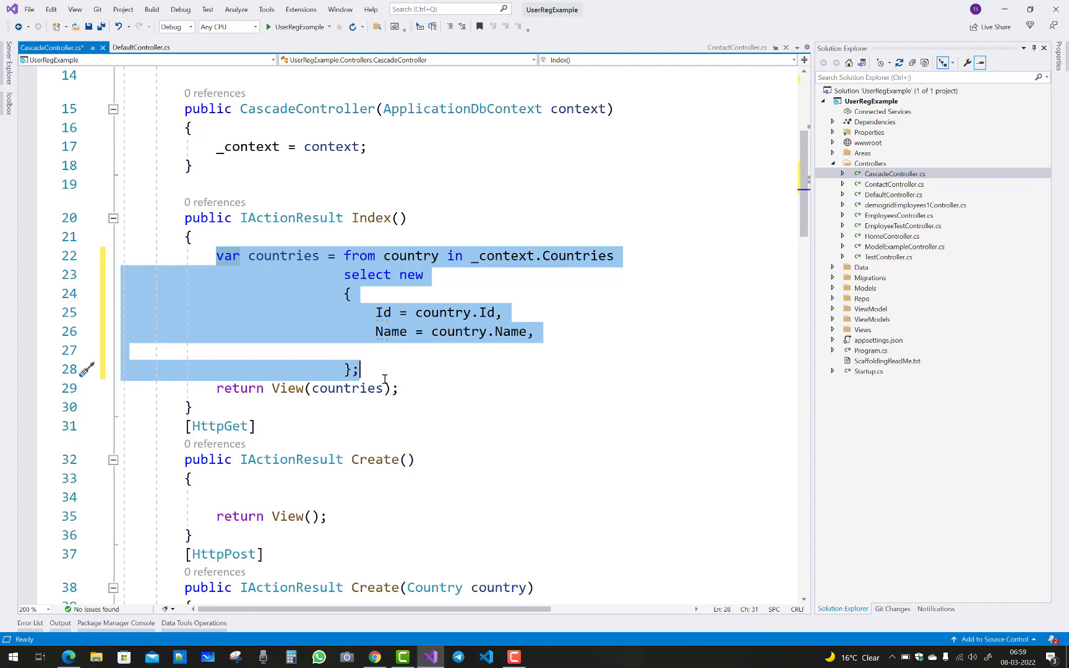